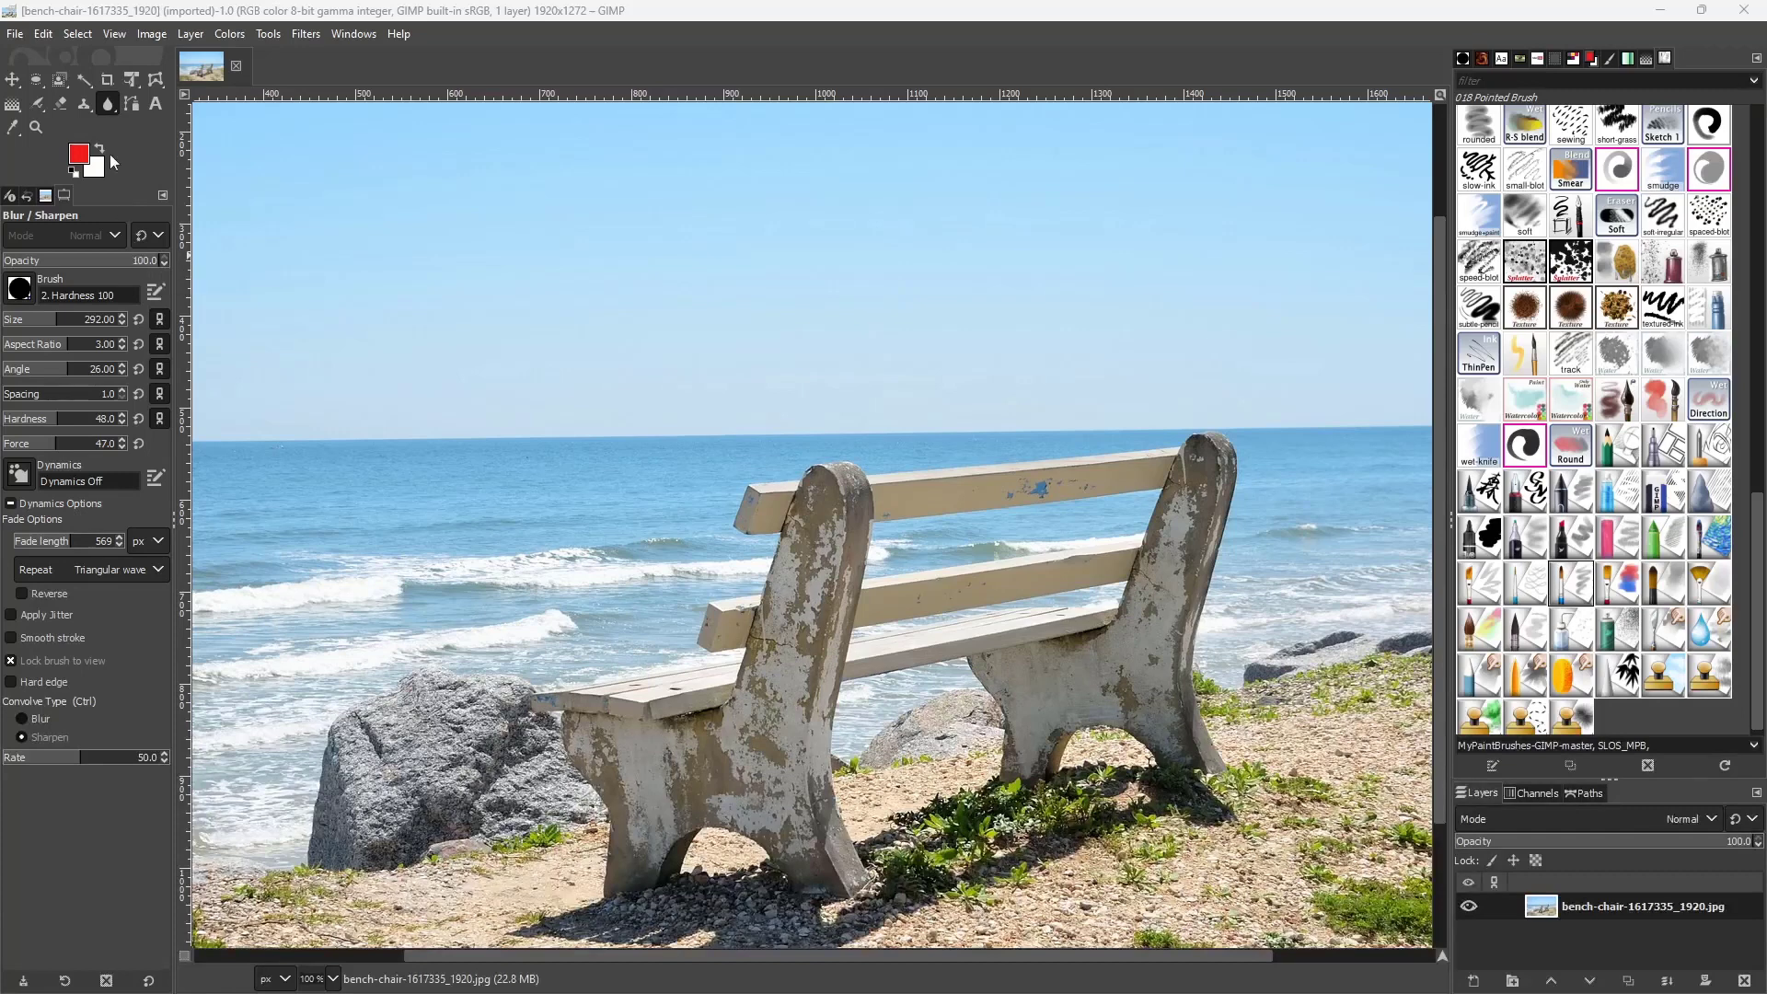
Shrink the Blur/Sharpen brush to size 60 with aspect ratio 0.00
left_click(109, 102)
type("0")
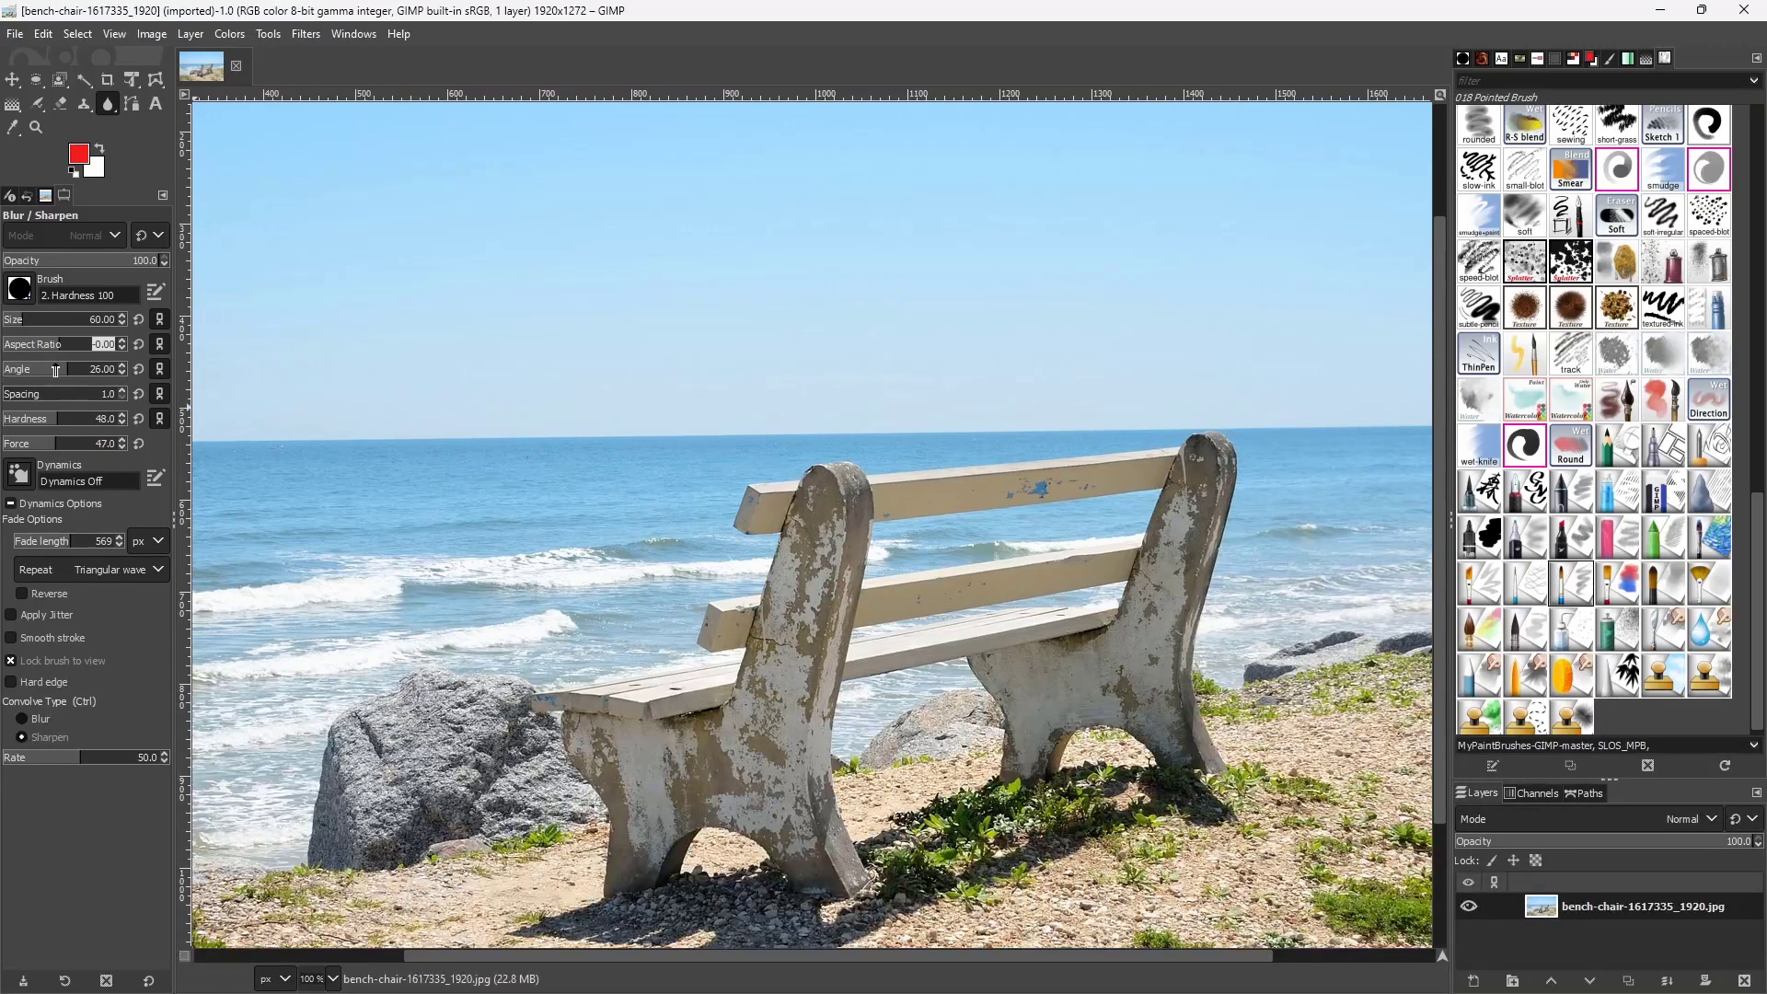
mouse_move(101, 522)
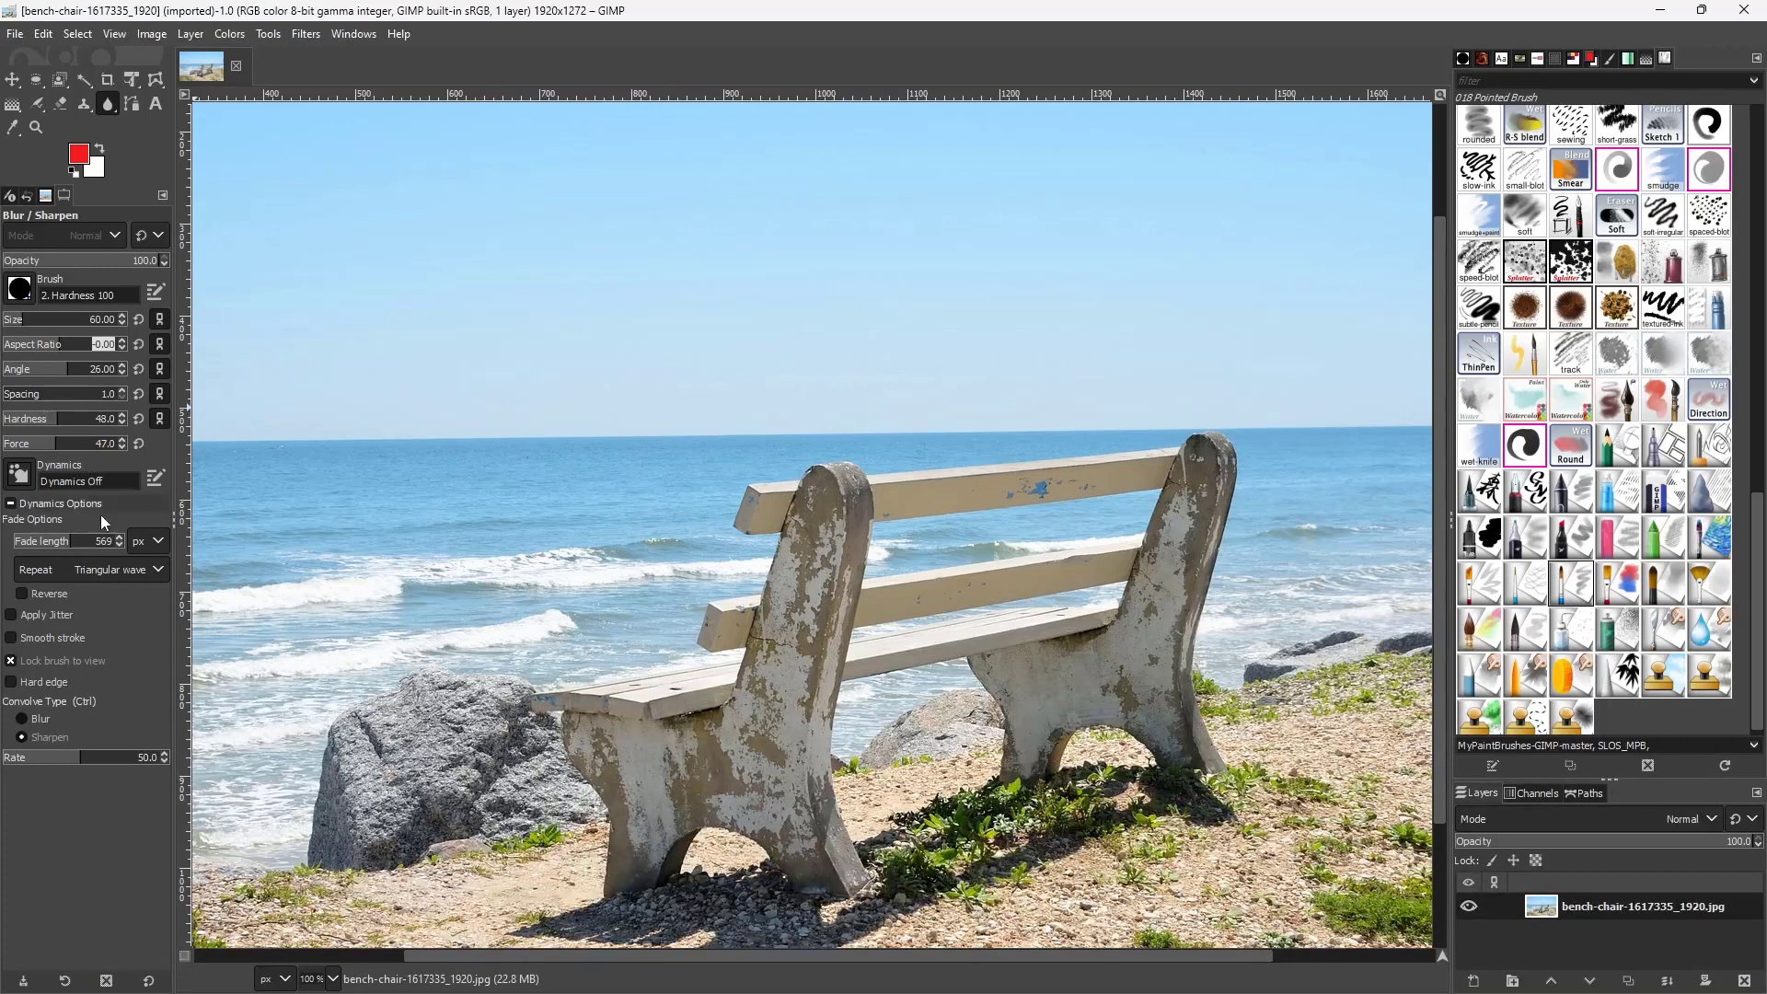
mouse_move(347, 325)
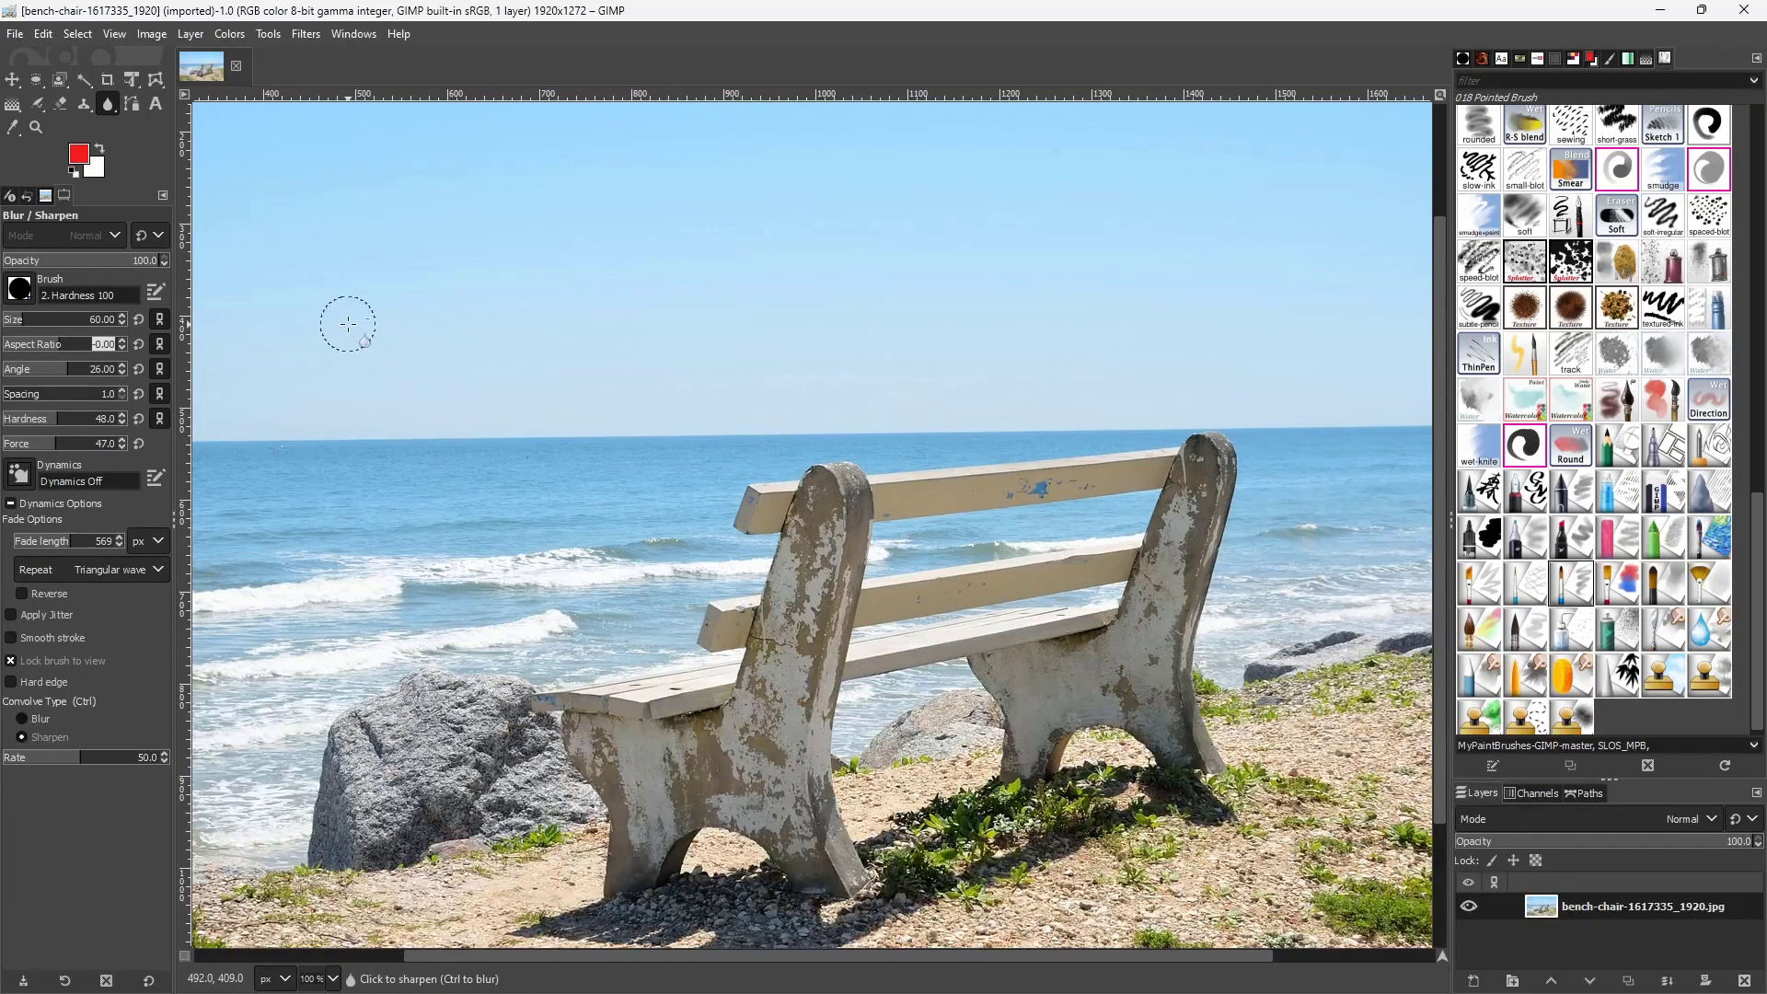
Switch Convolve Type to Blur and enlarge the brush to size 168
left_click(22, 719)
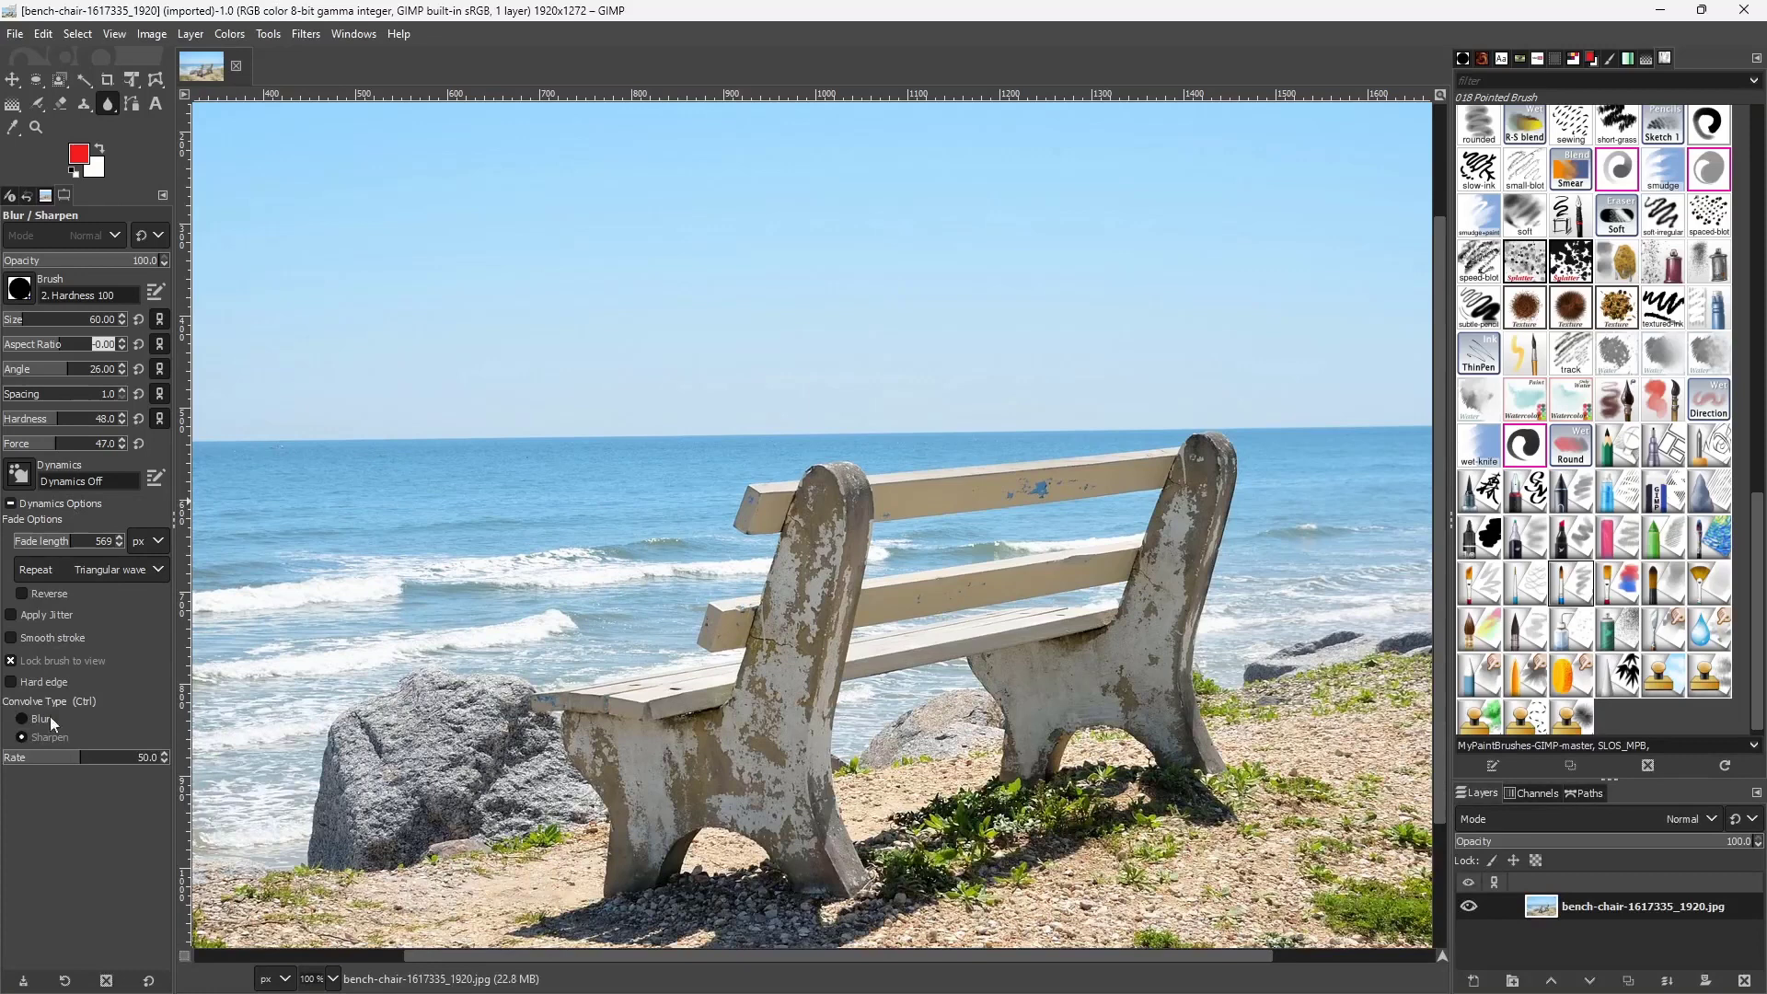
left_click(22, 737)
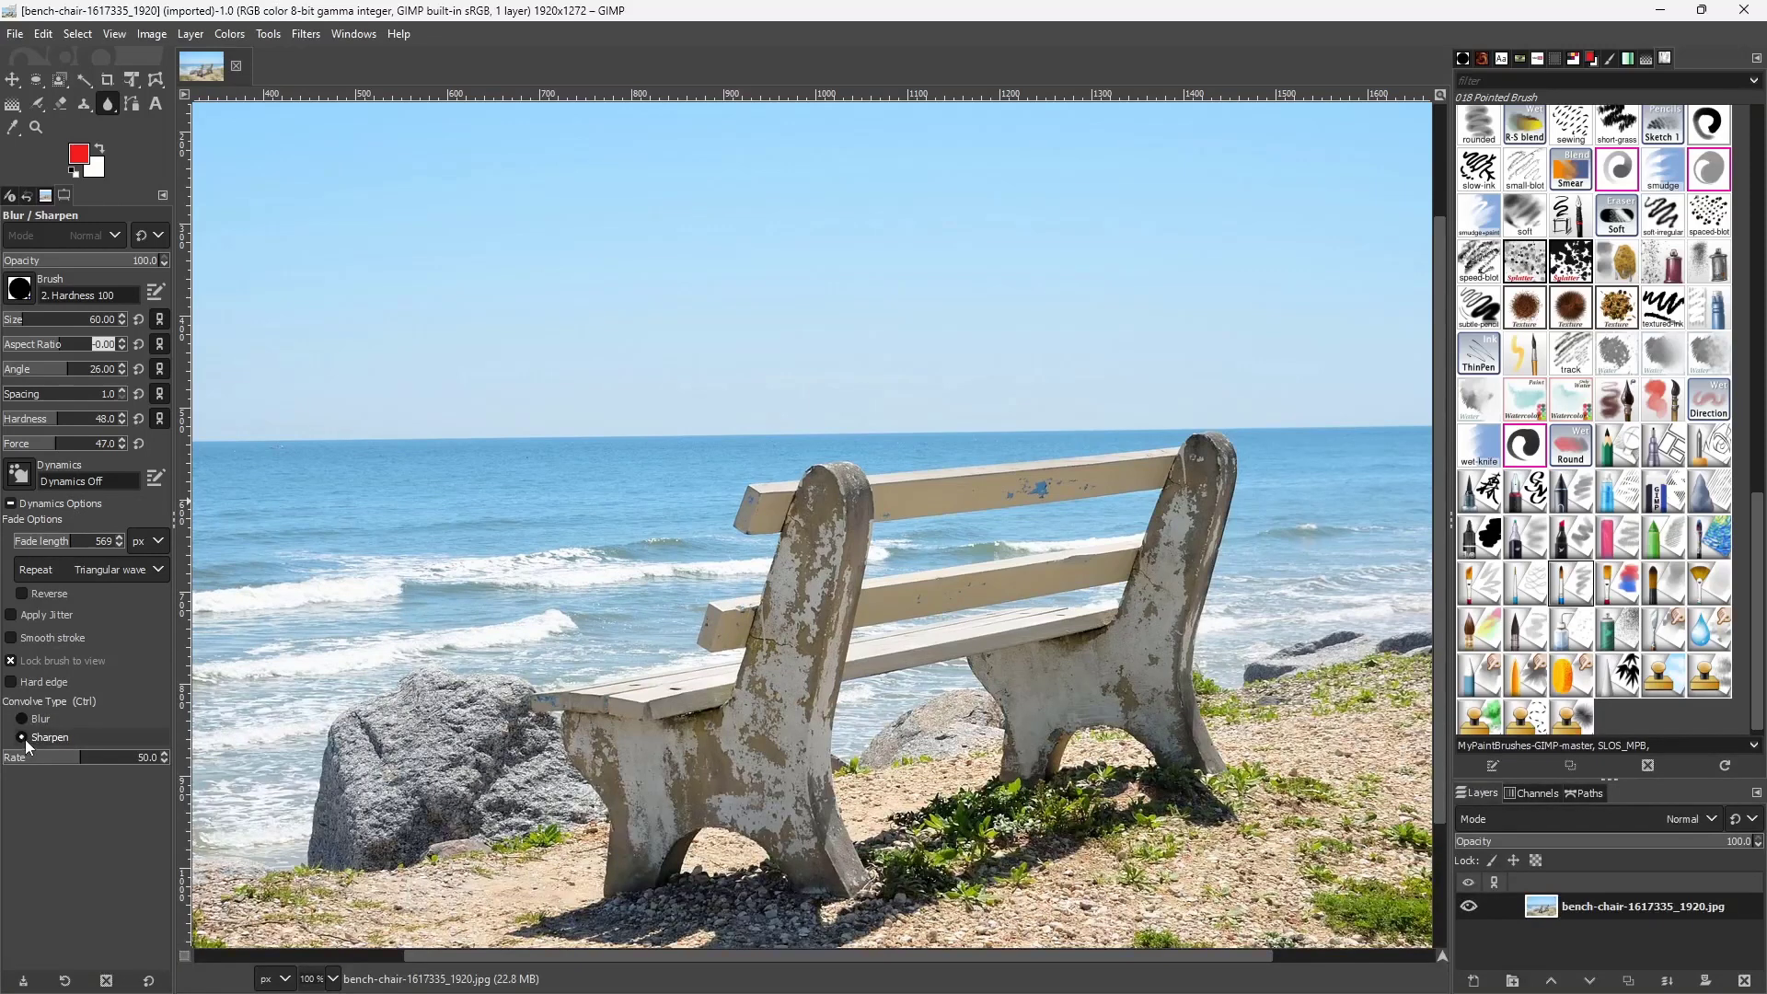
left_click(21, 719)
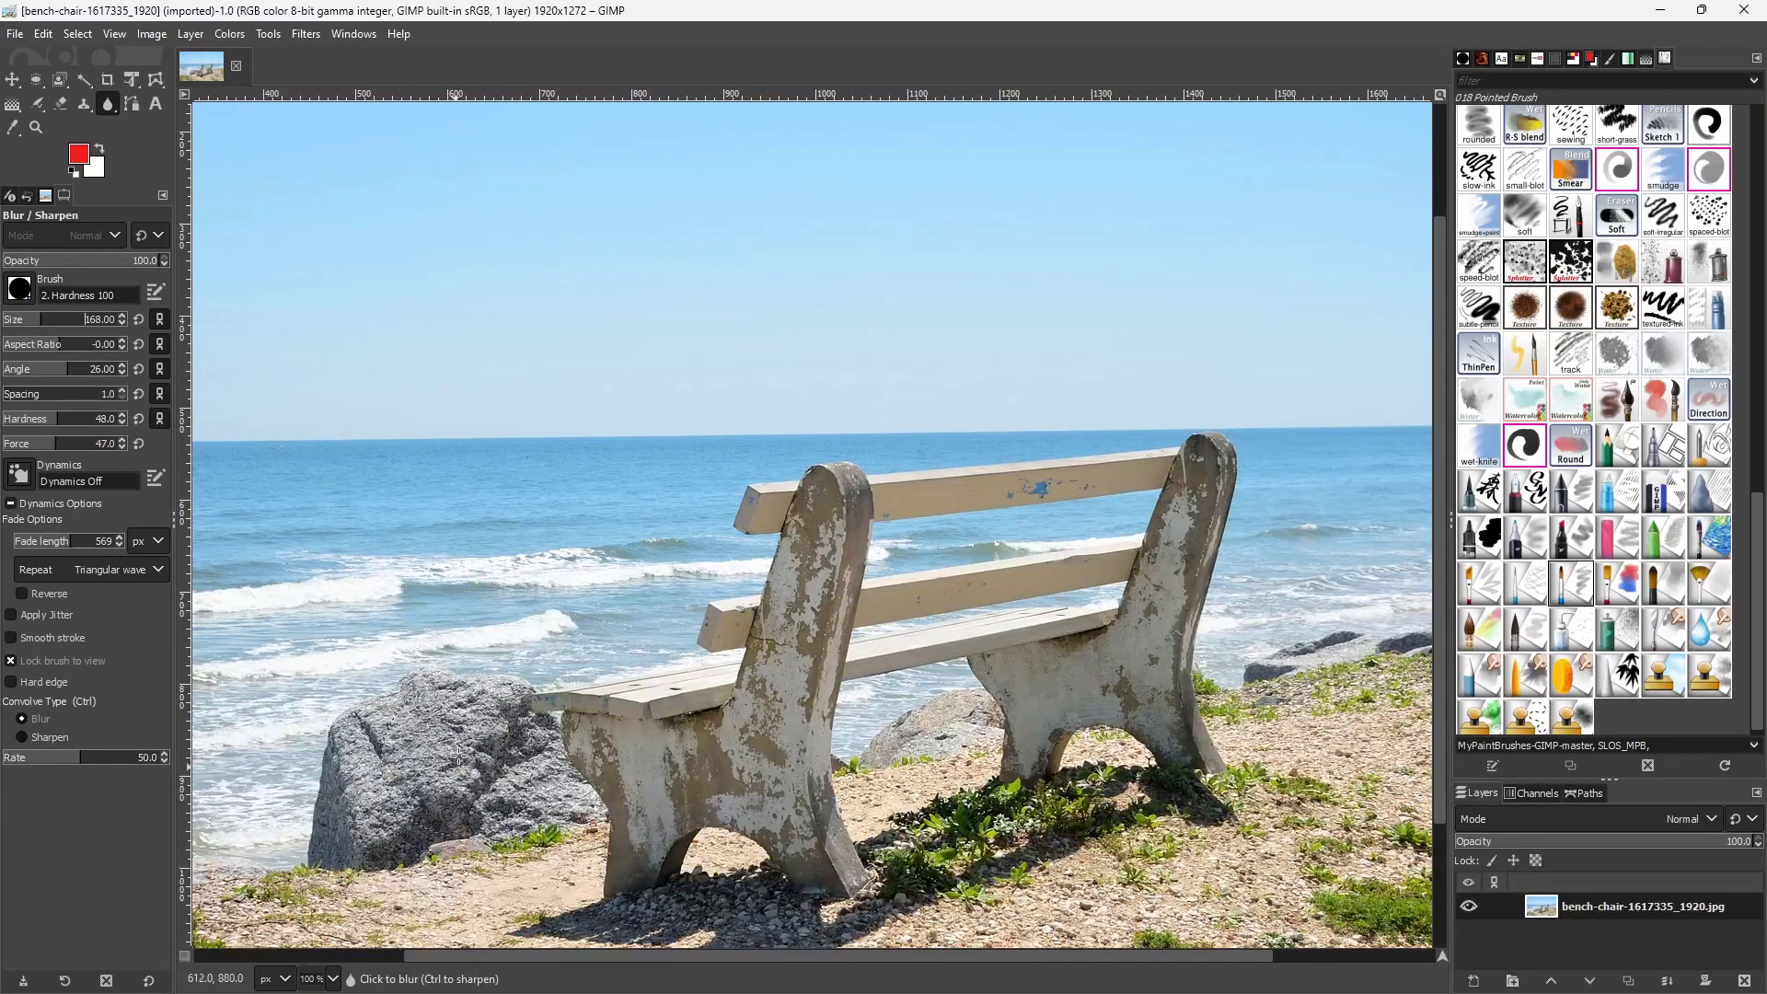
Paint blur over the rocks, grass and ground surrounding the bench
left_click(462, 789)
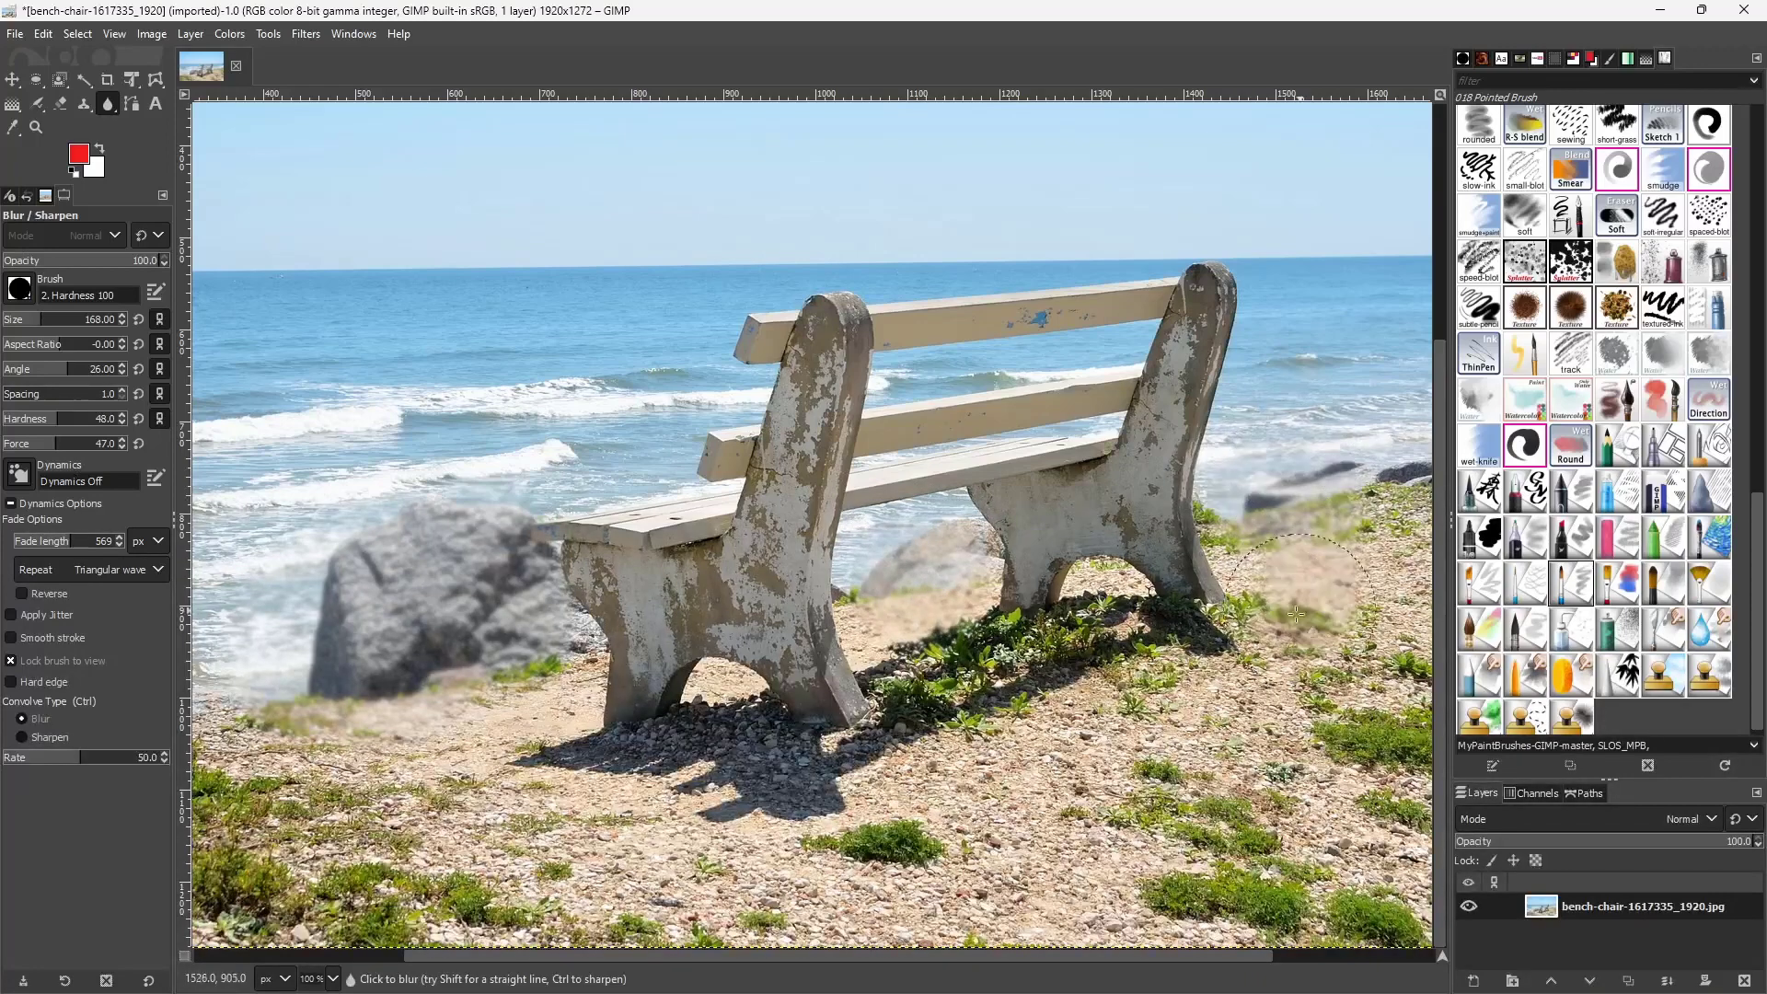
left_click_drag(1302, 608, 639, 778)
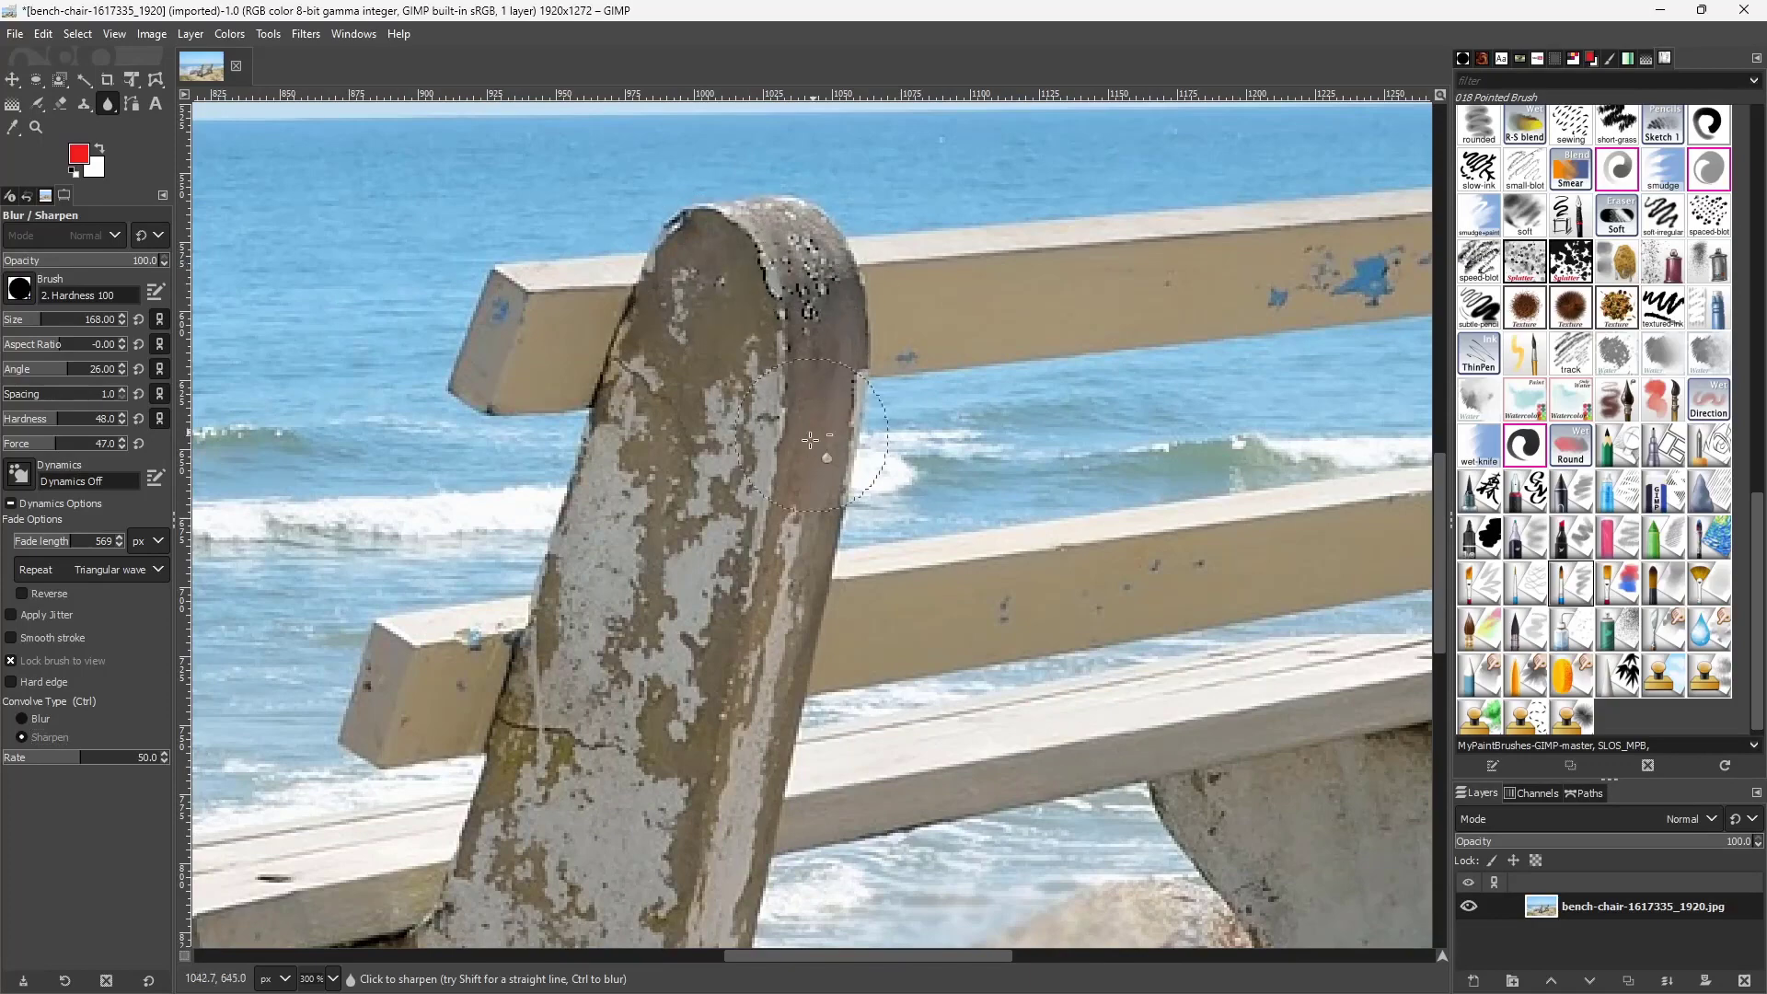
Paint sharpening over the edge and body of the bench's left end post
left_click_drag(809, 440, 664, 406)
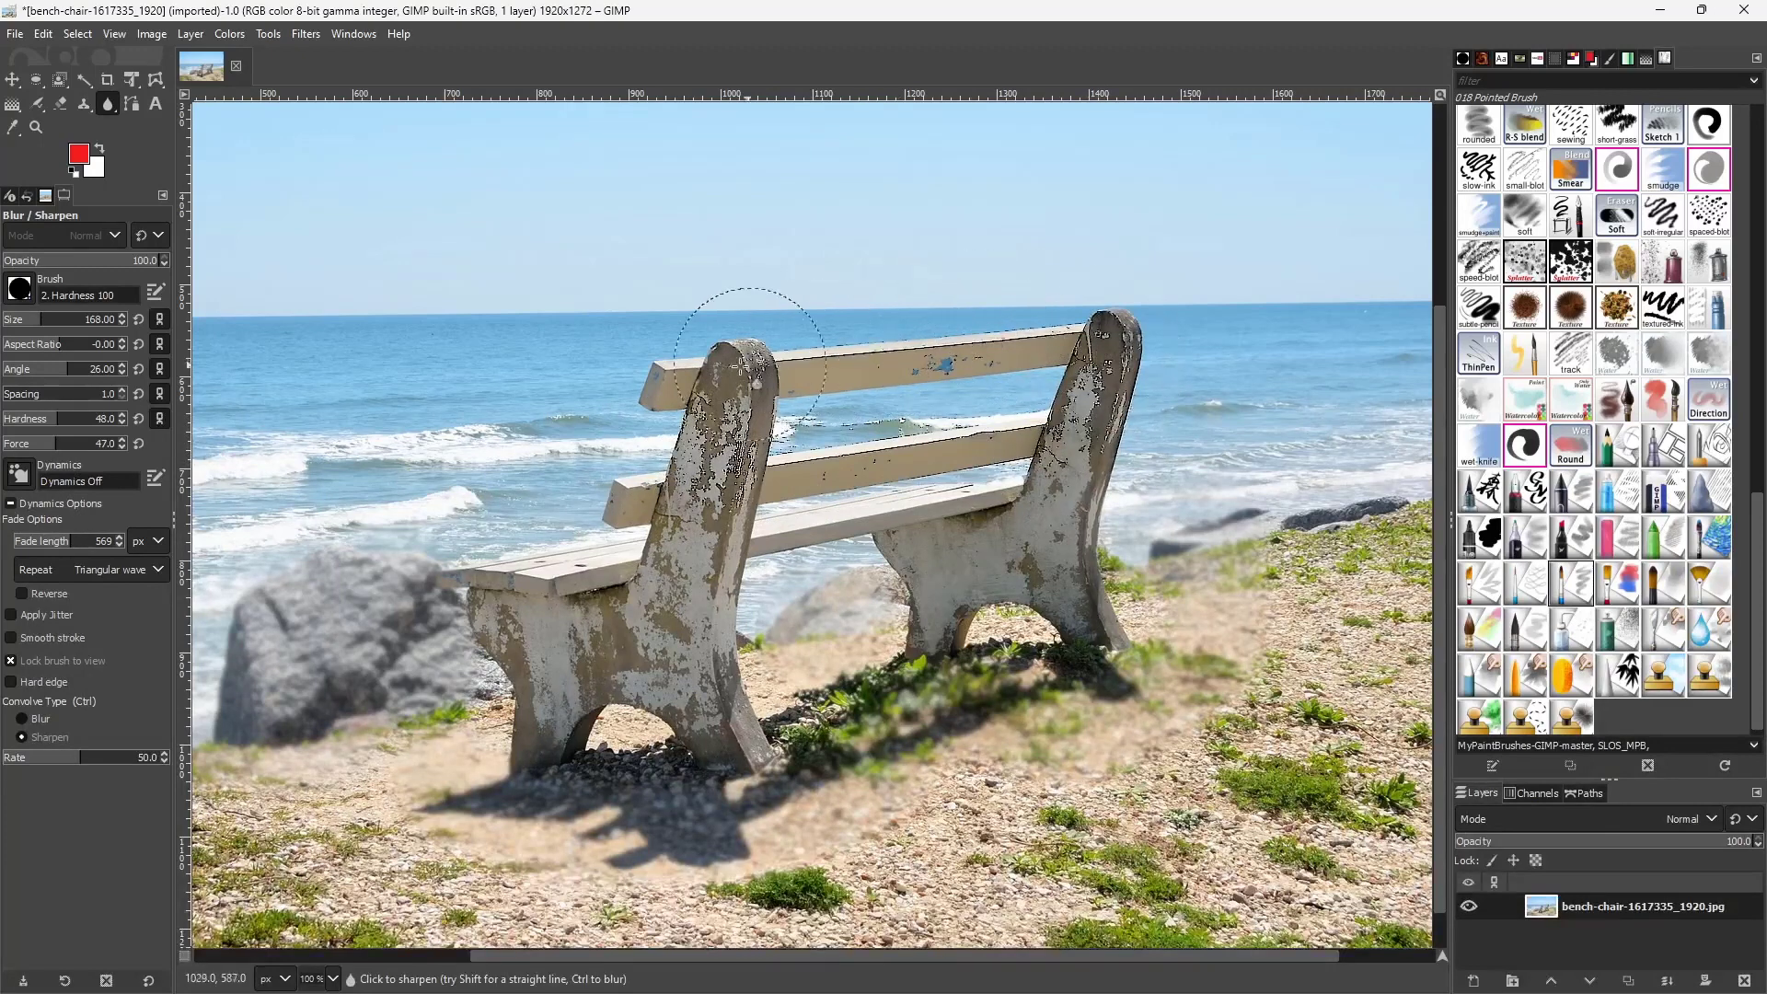
left_click_drag(755, 356, 1076, 485)
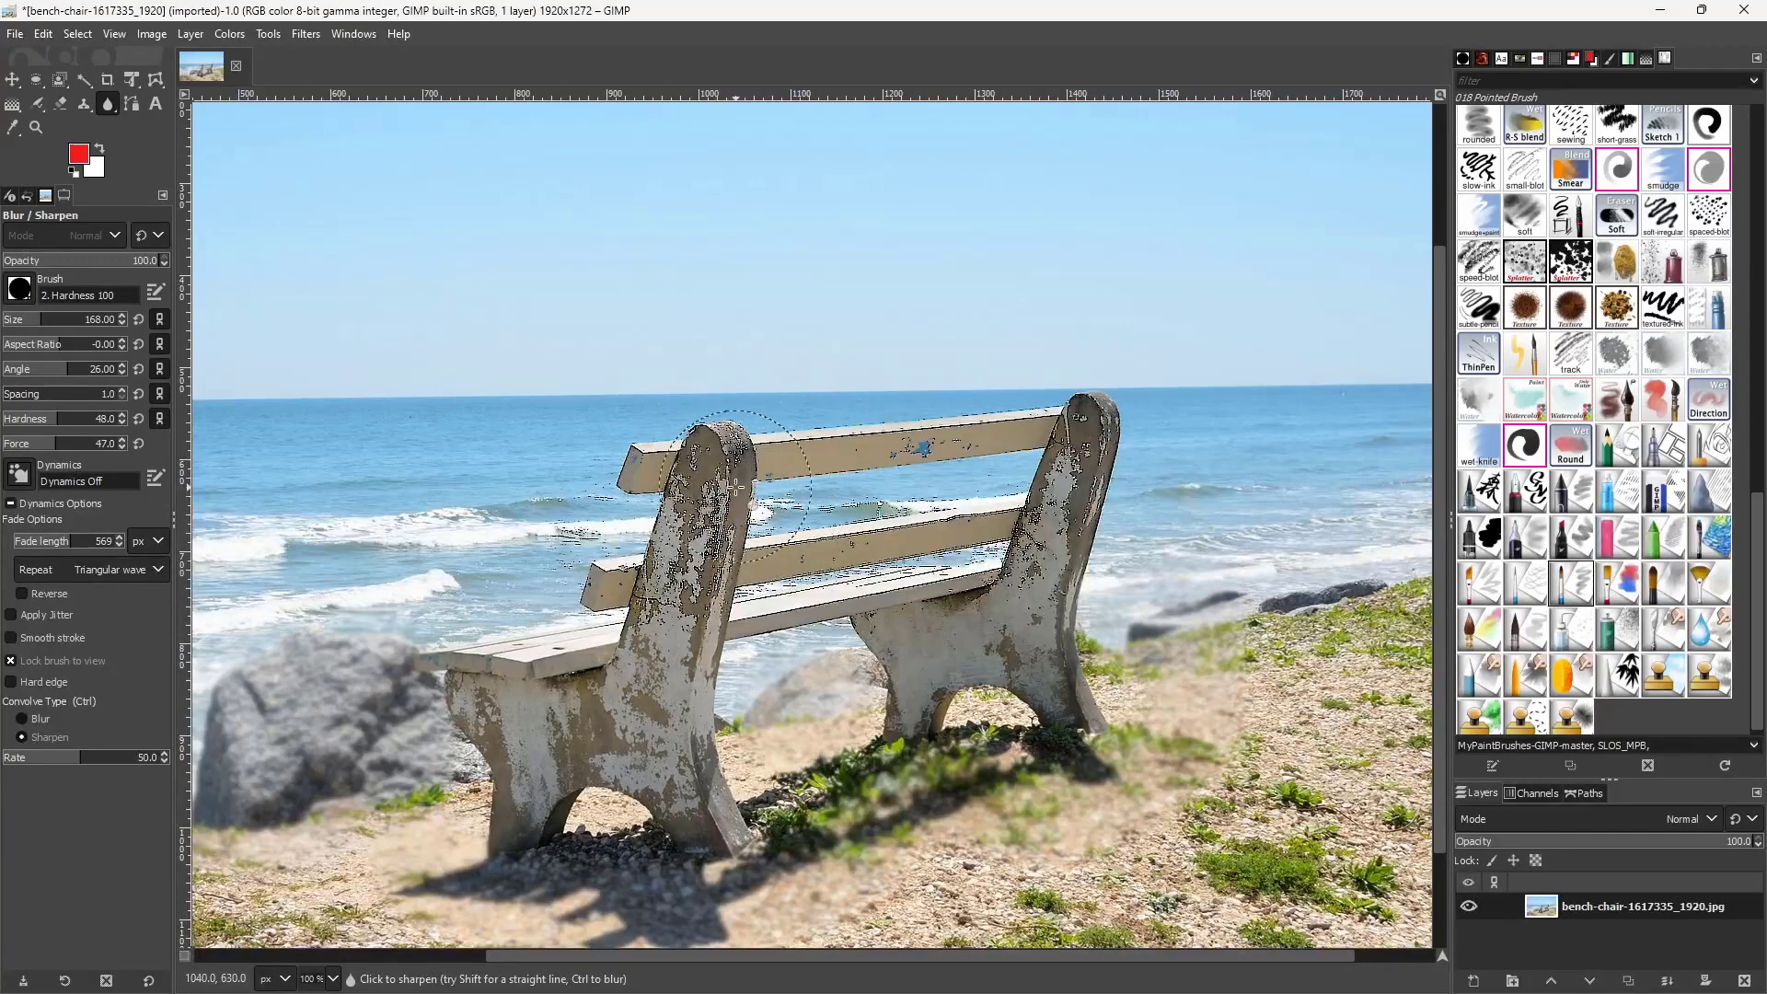
Click over the bench's end posts in Sharpen mode to sharpen them further
left_click(22, 719)
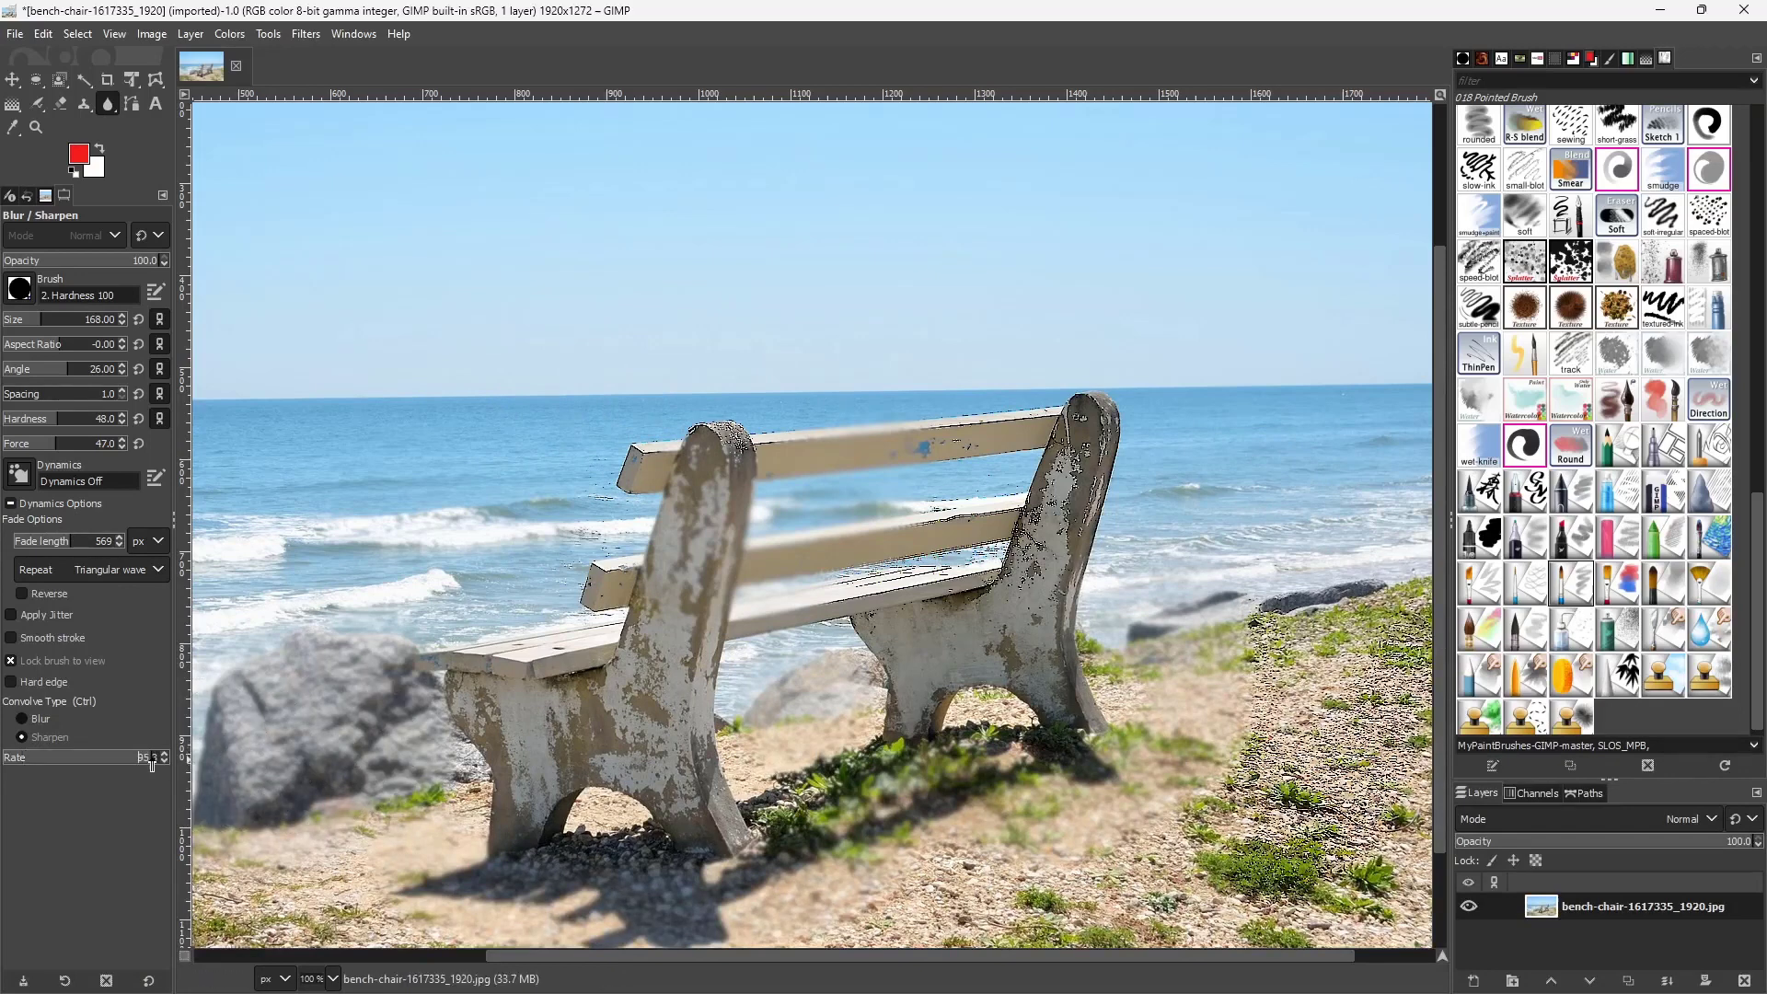
Sharpen the lower-right gravel and left bench leg at rate 100, then lower rate to 14.1
left_click(1025, 857)
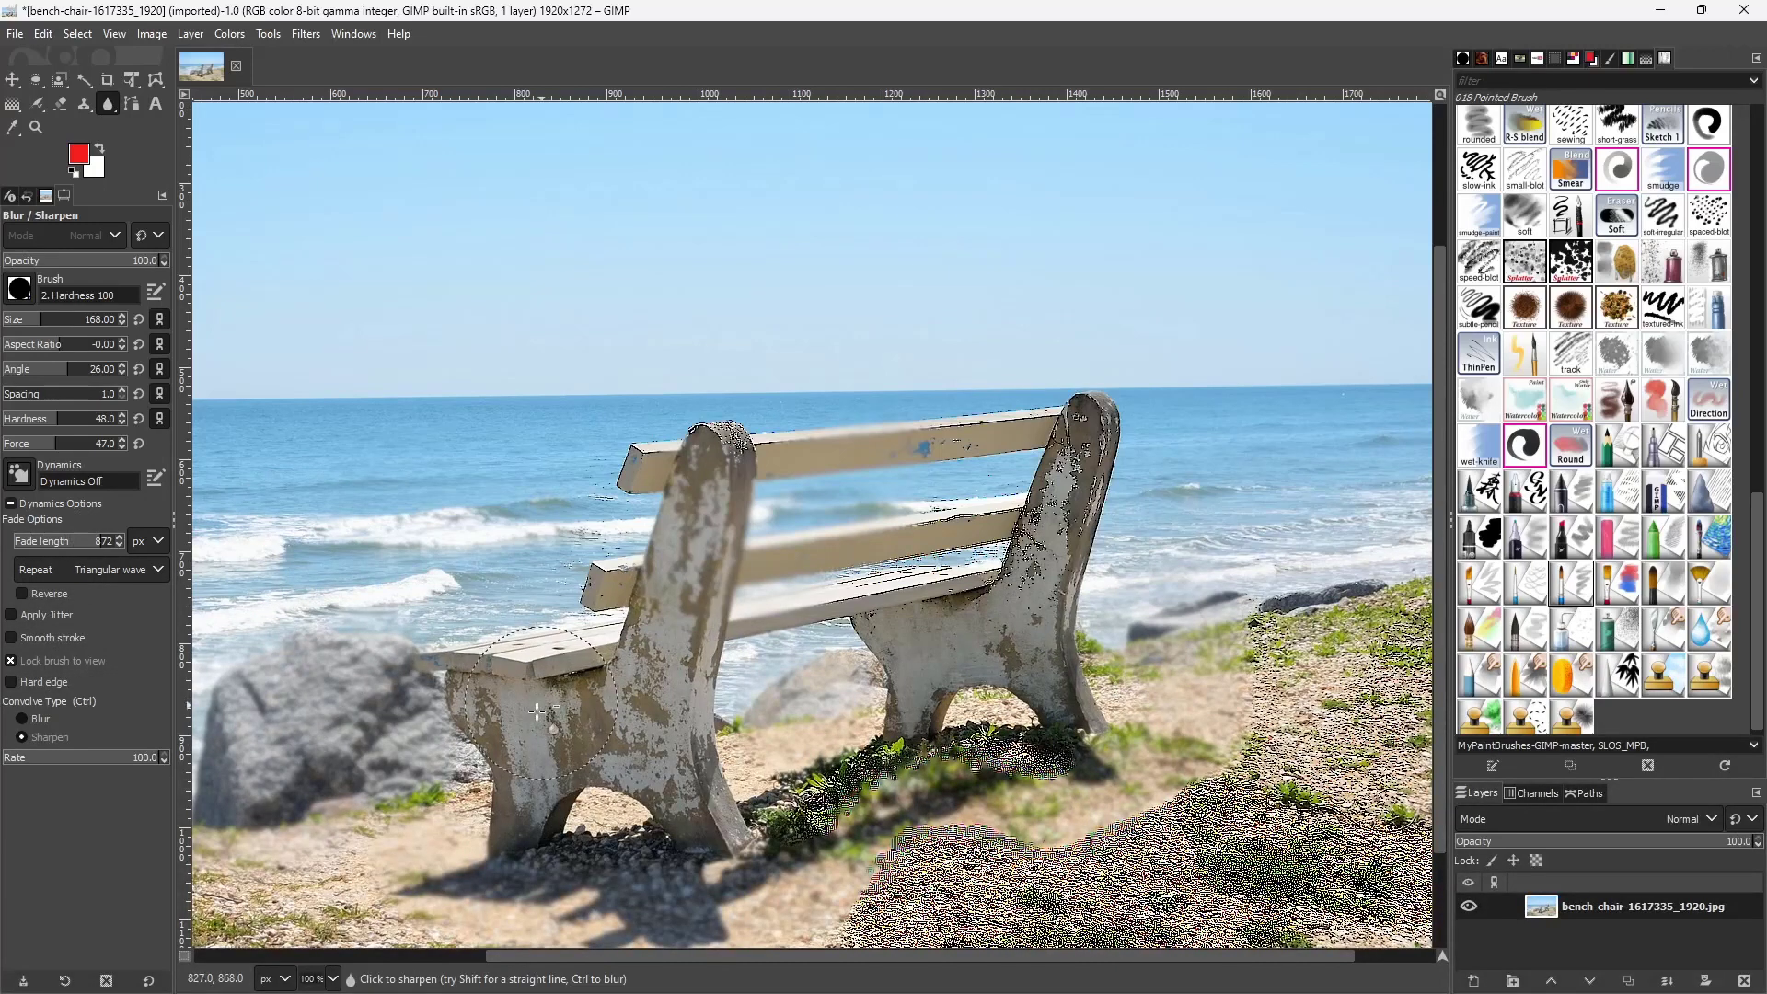
left_click(538, 712)
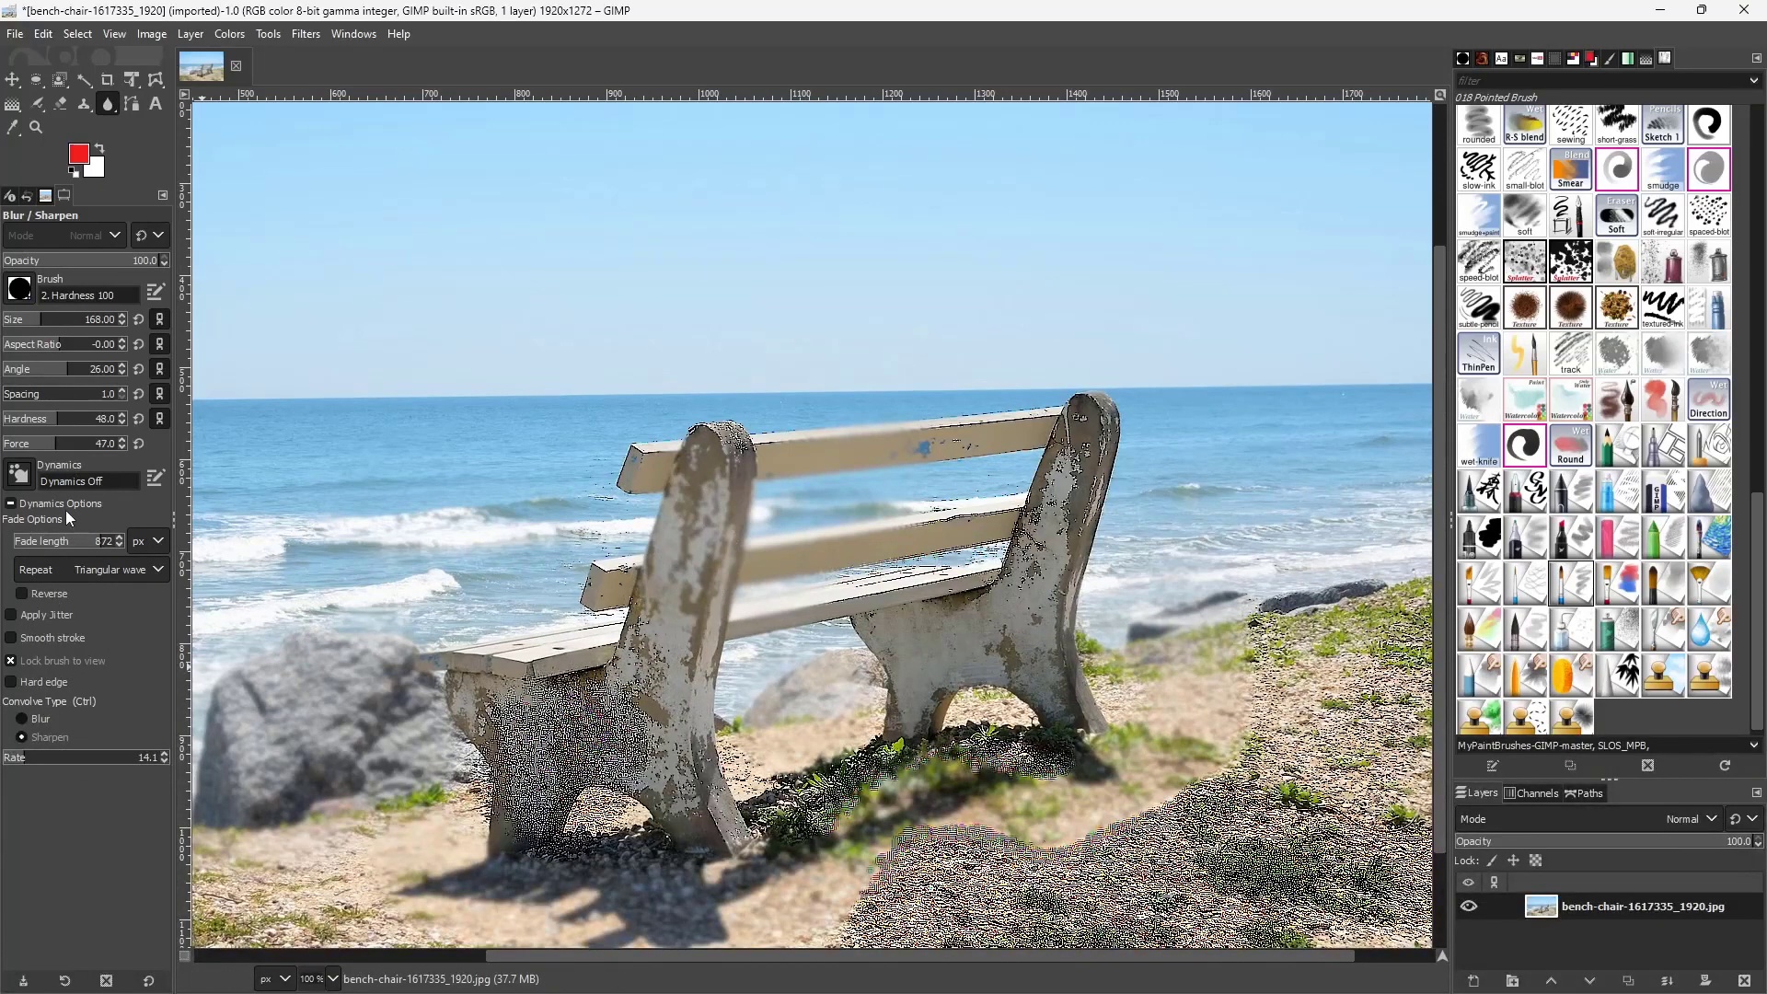
mouse_move(16, 637)
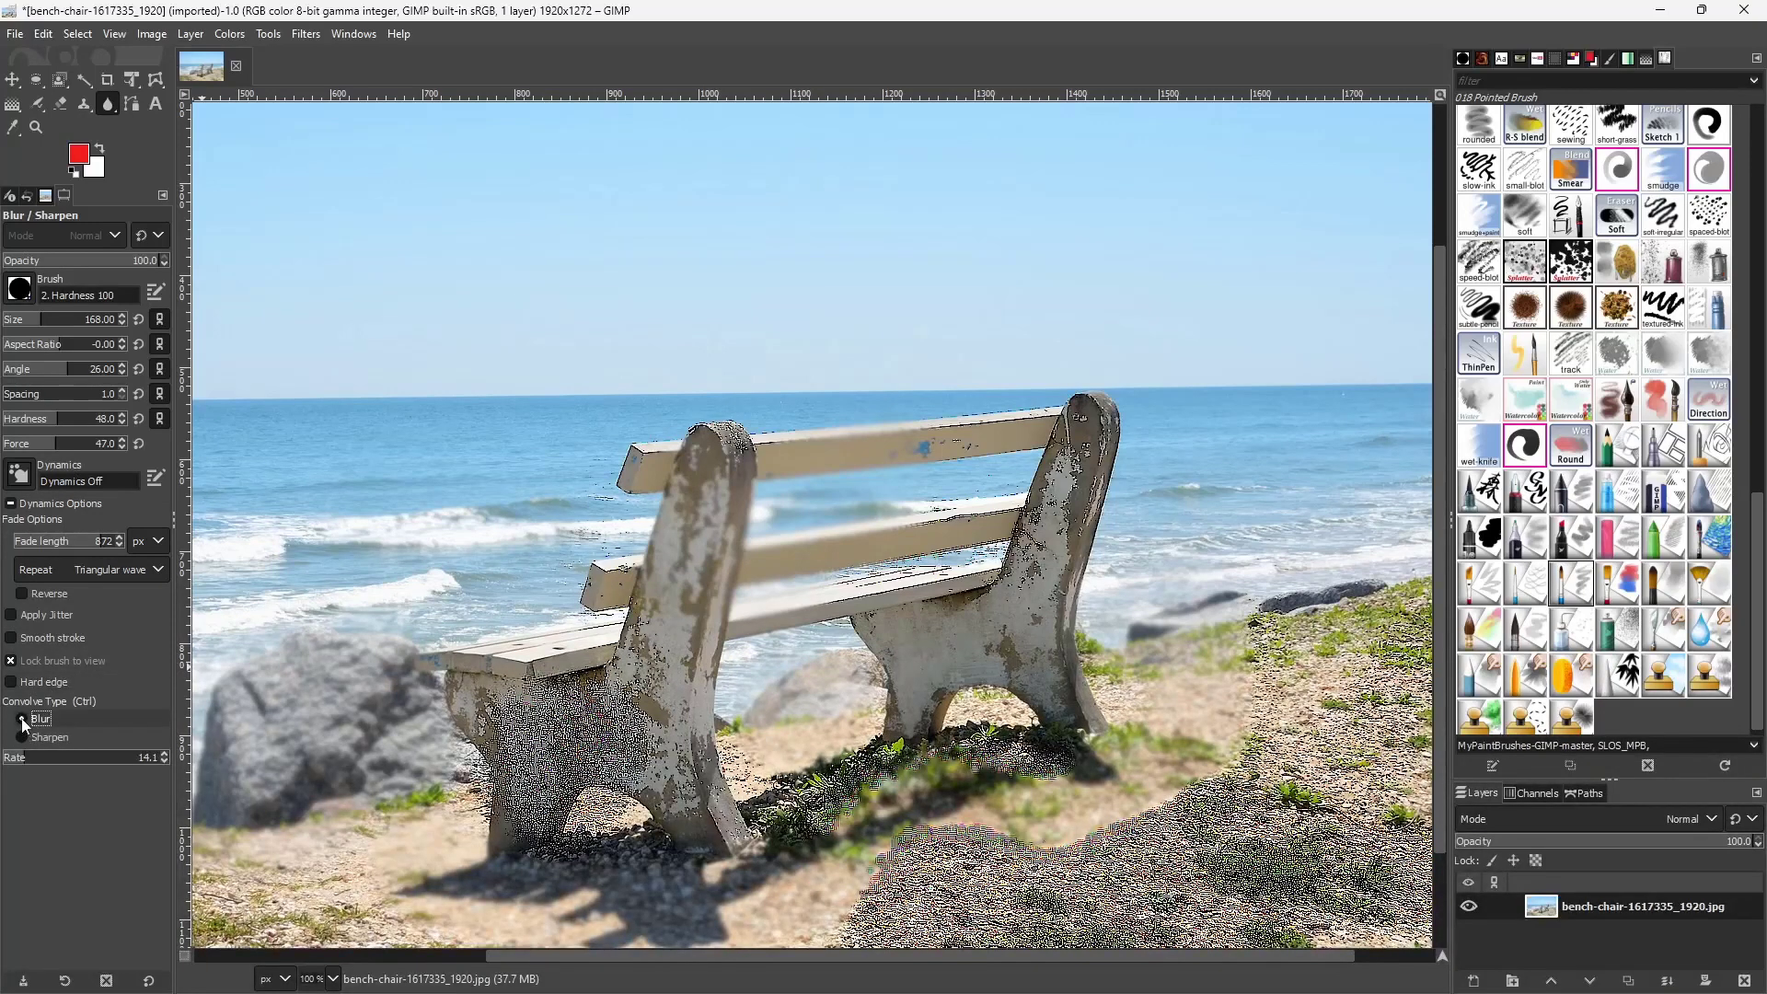
Switch to Blur and soften the grainy foreground gravel and the bench's lower left leg
left_click(22, 719)
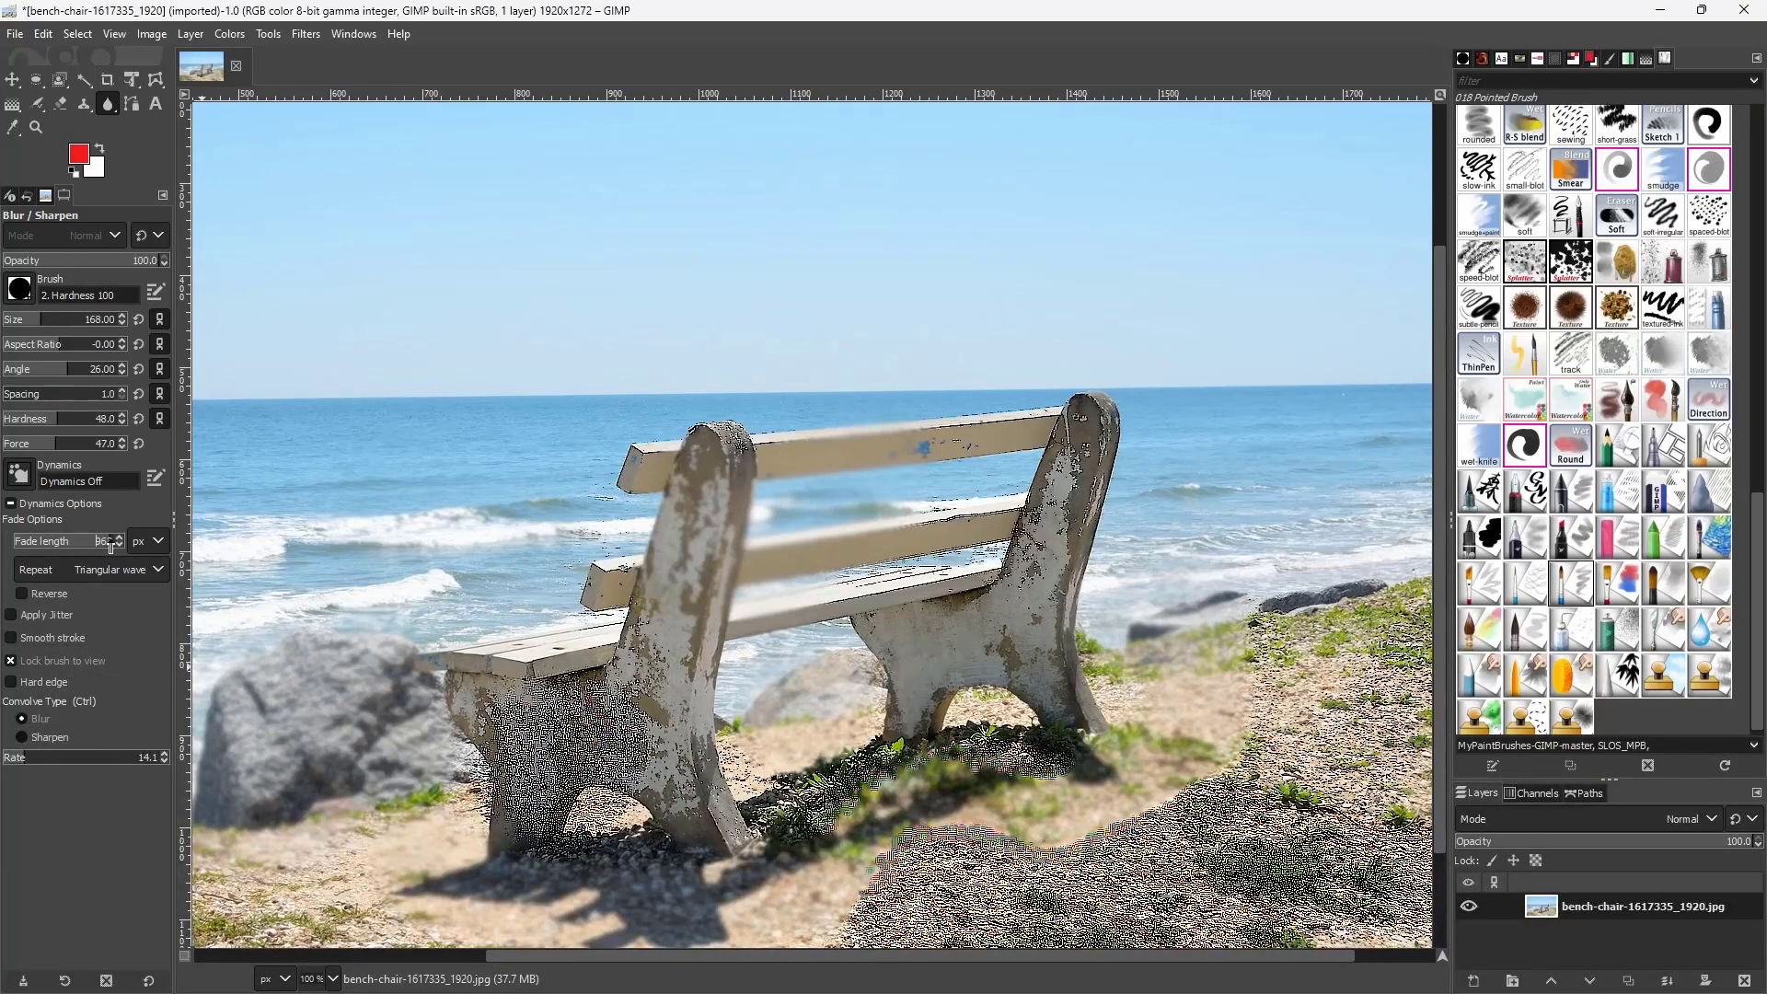
mouse_move(851, 422)
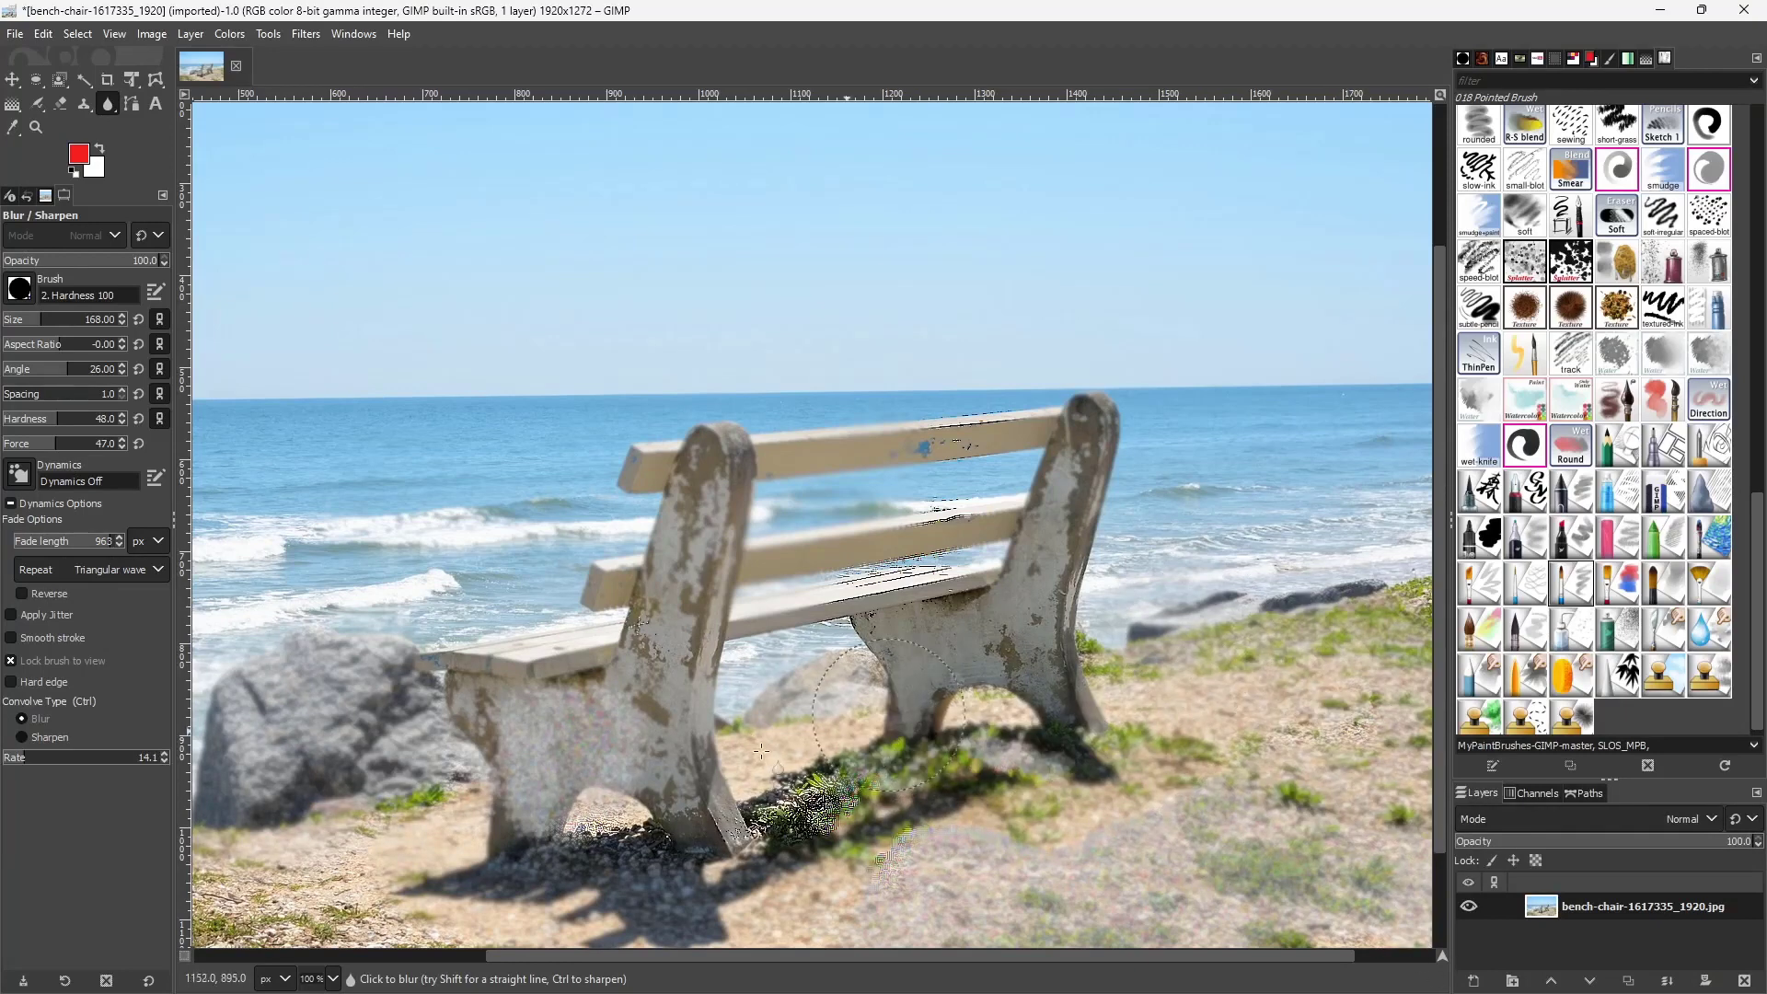
left_click_drag(767, 778, 471, 834)
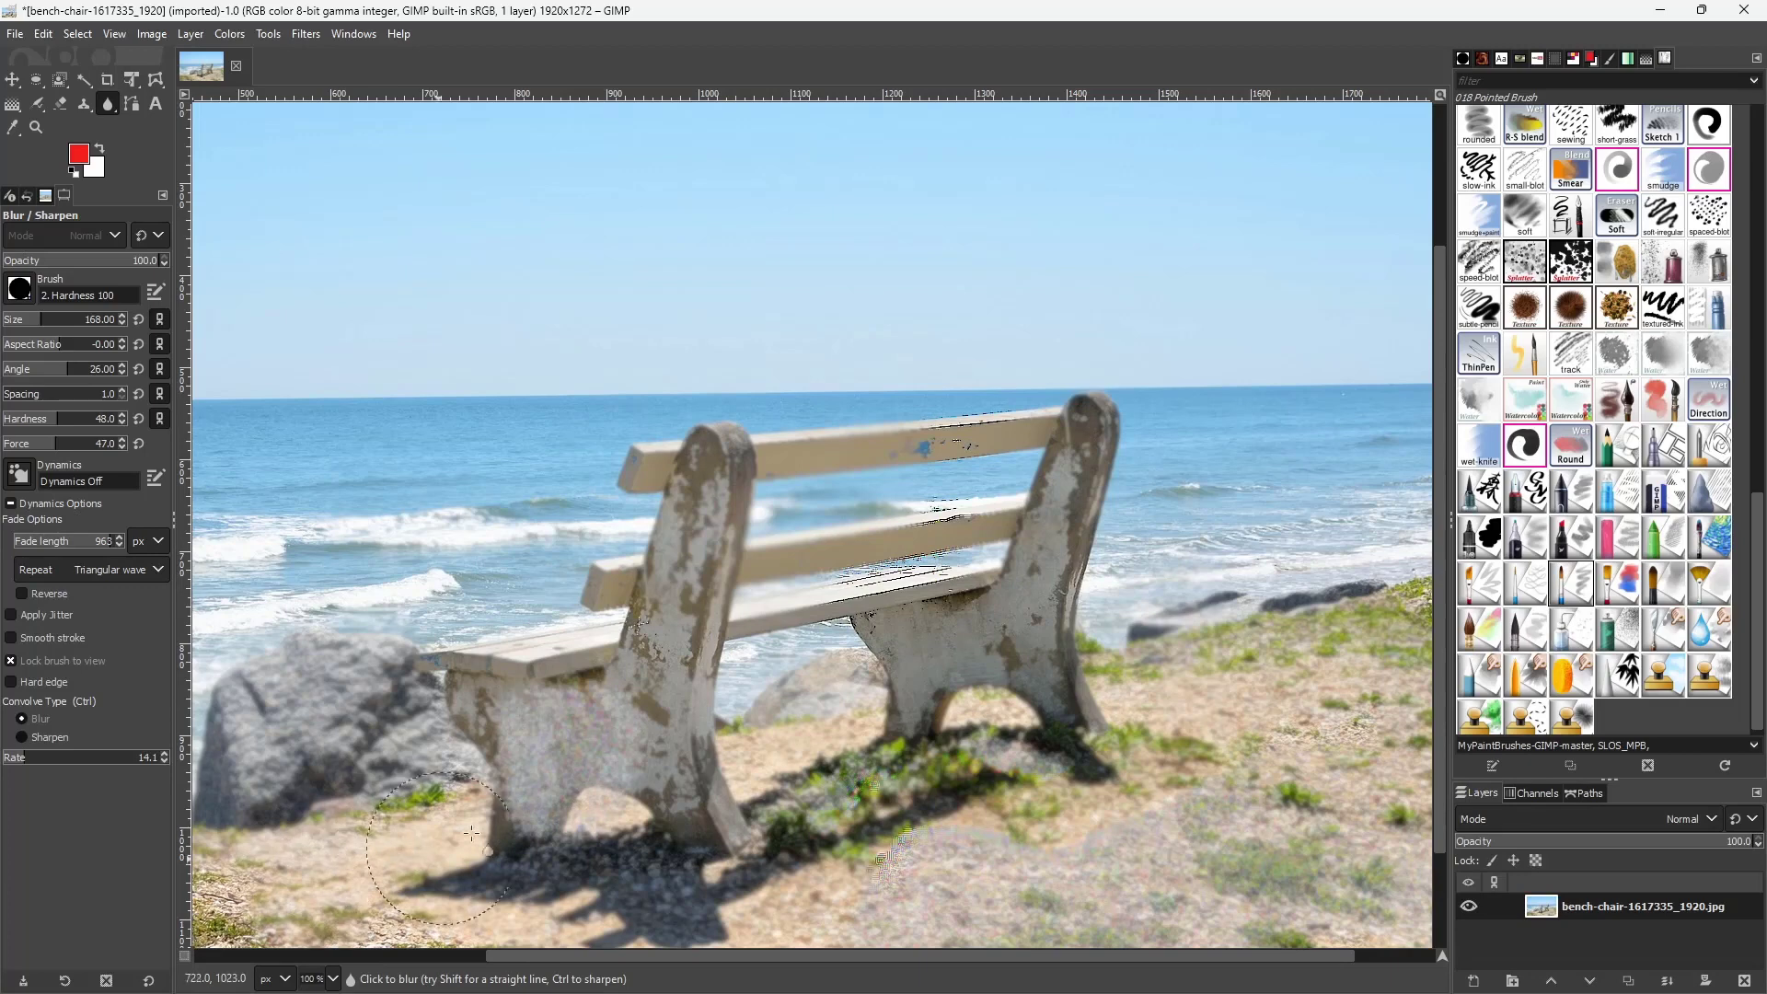